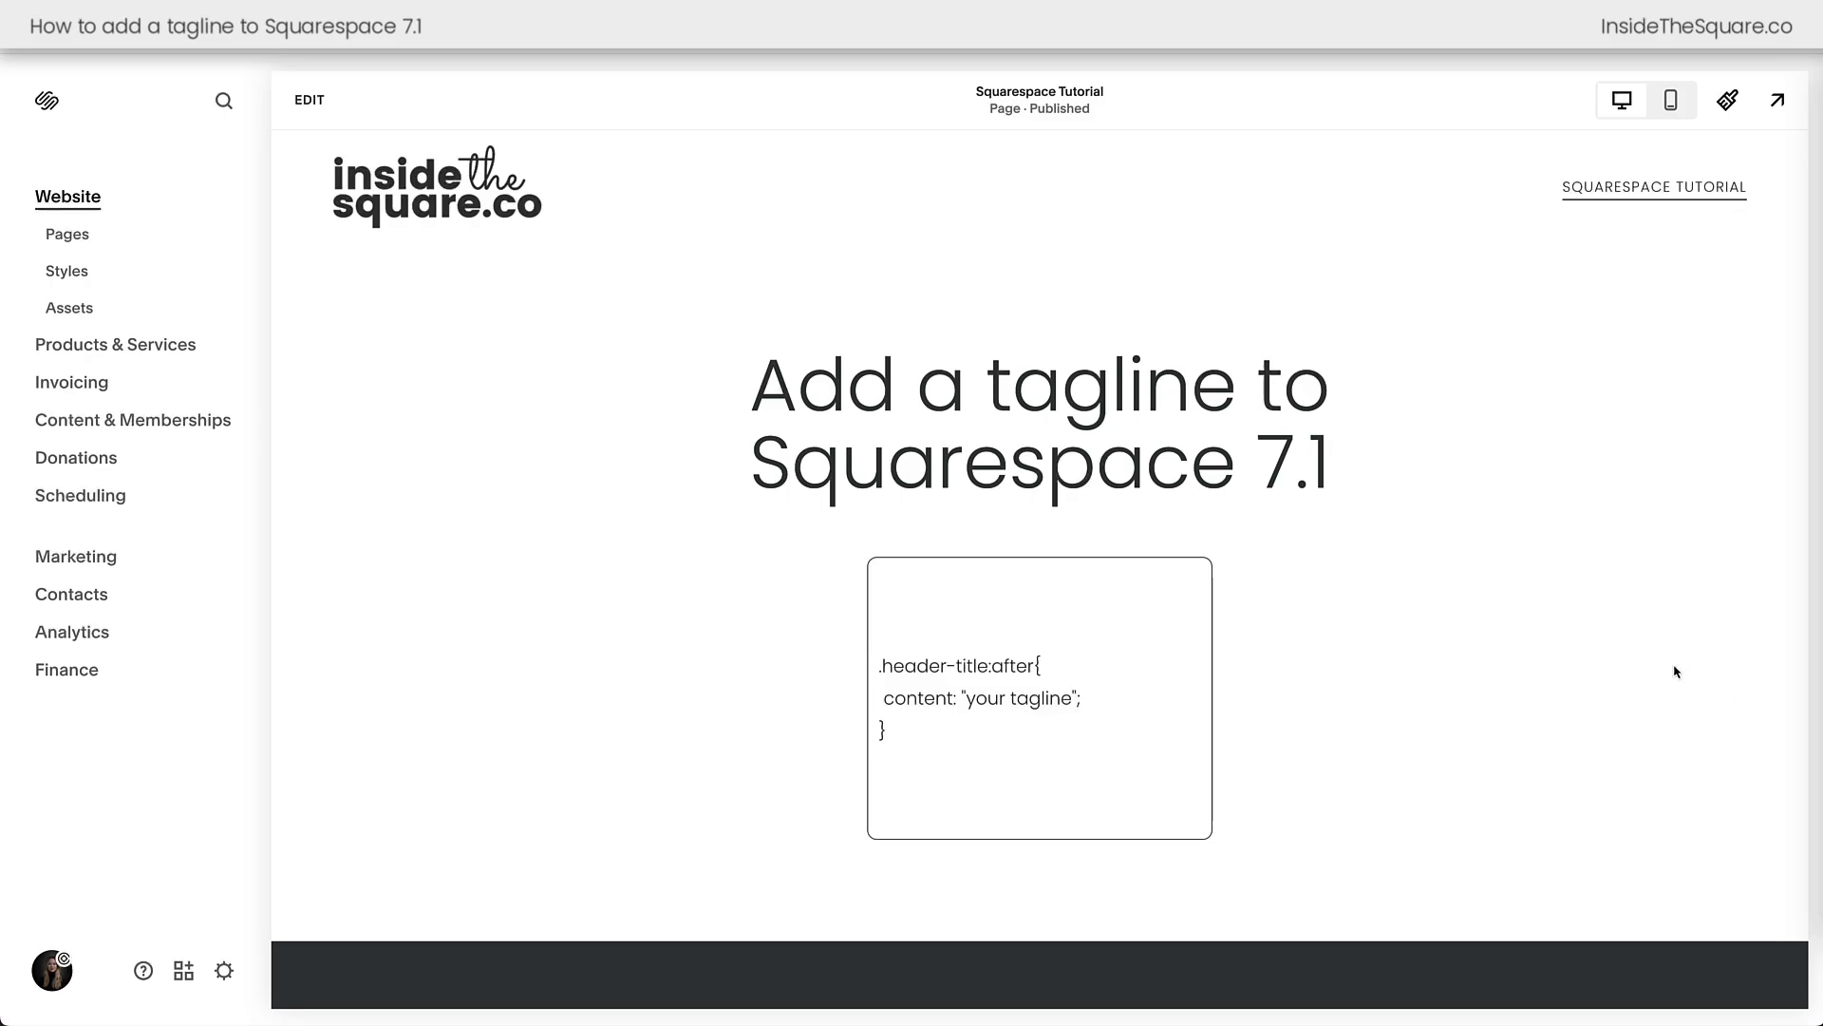
pyautogui.moveTo(1635, 654)
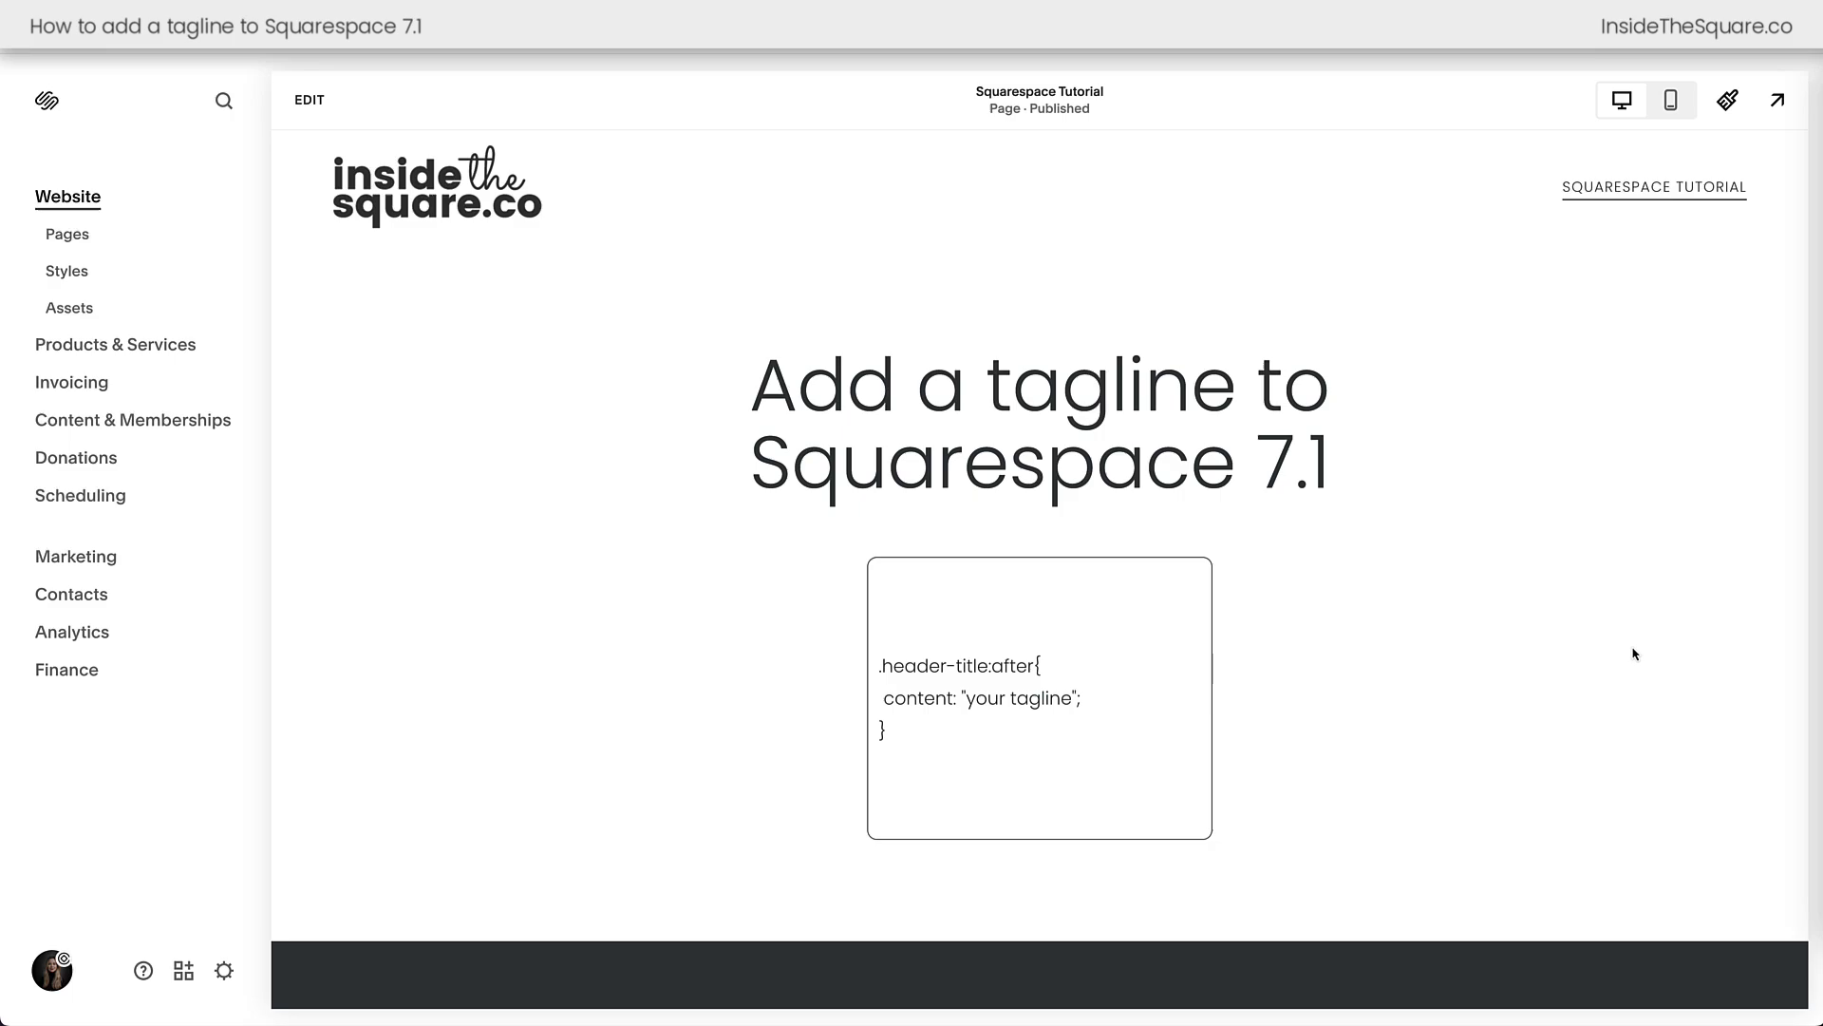
pyautogui.moveTo(68, 234)
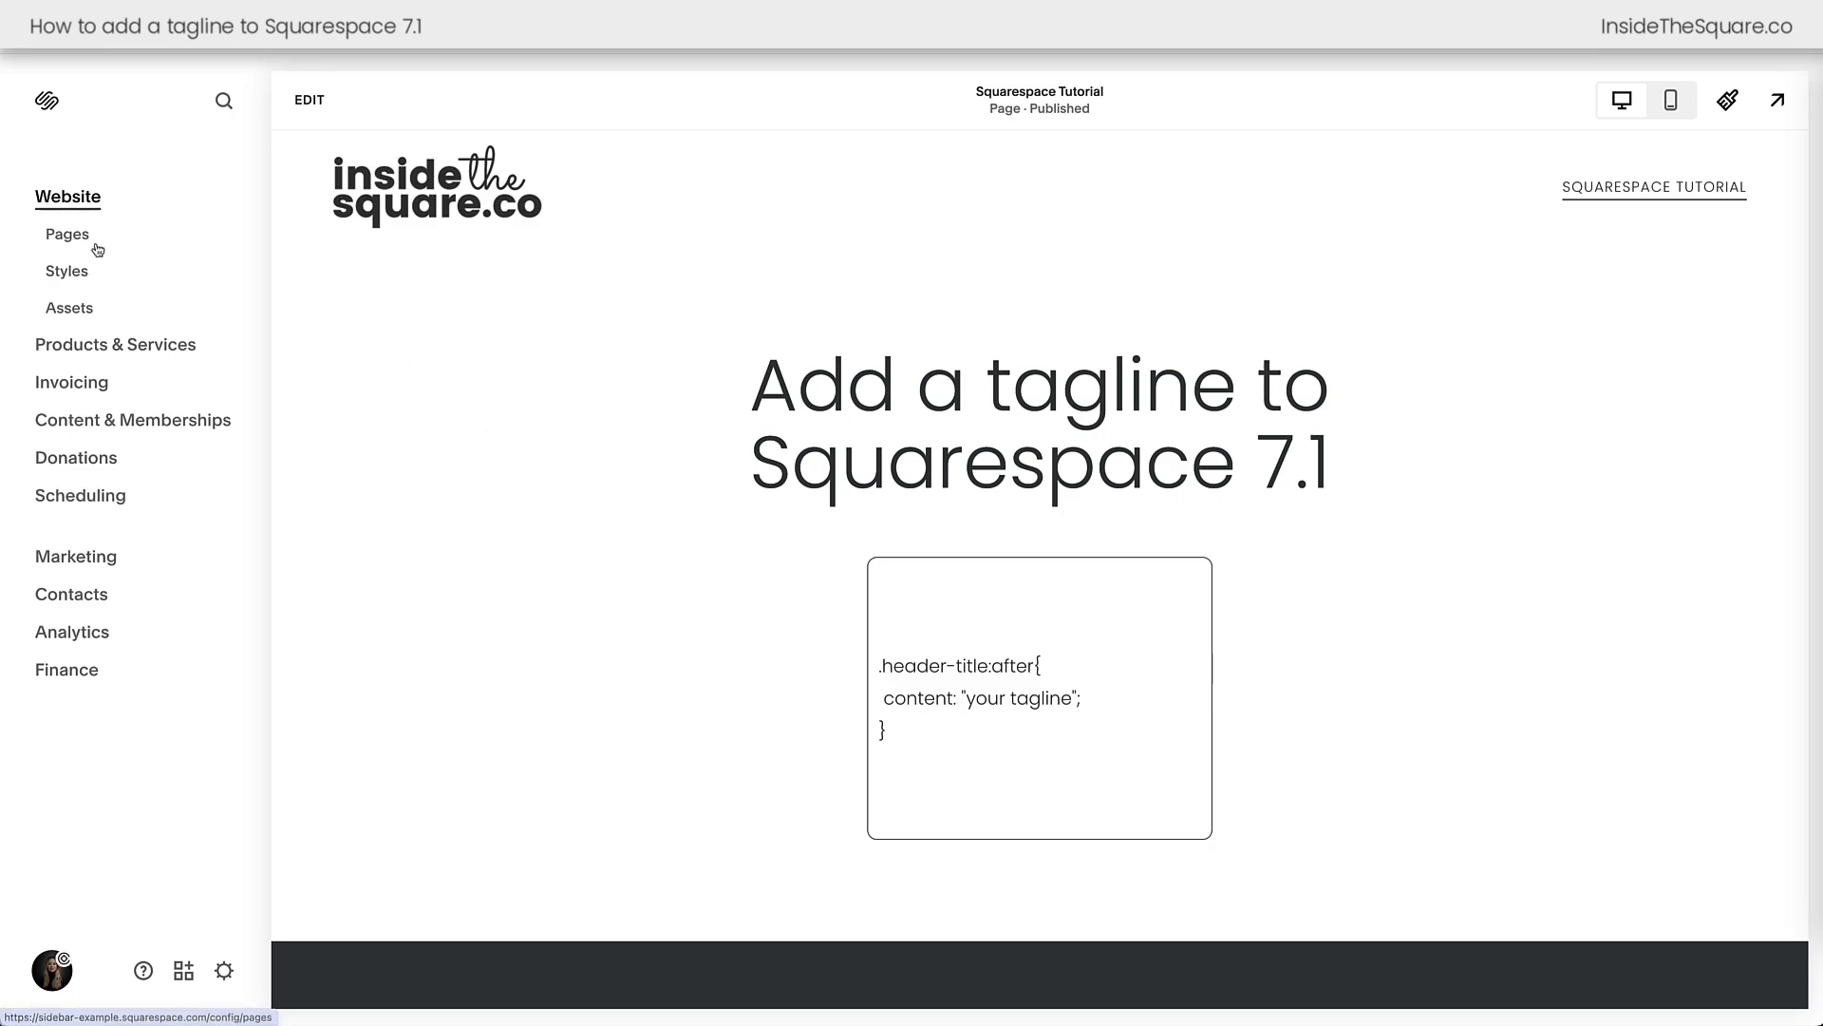
# - Reach the Custom CSS editor via Pages and Website Tools to add the tagline rule
pyautogui.click(67, 234)
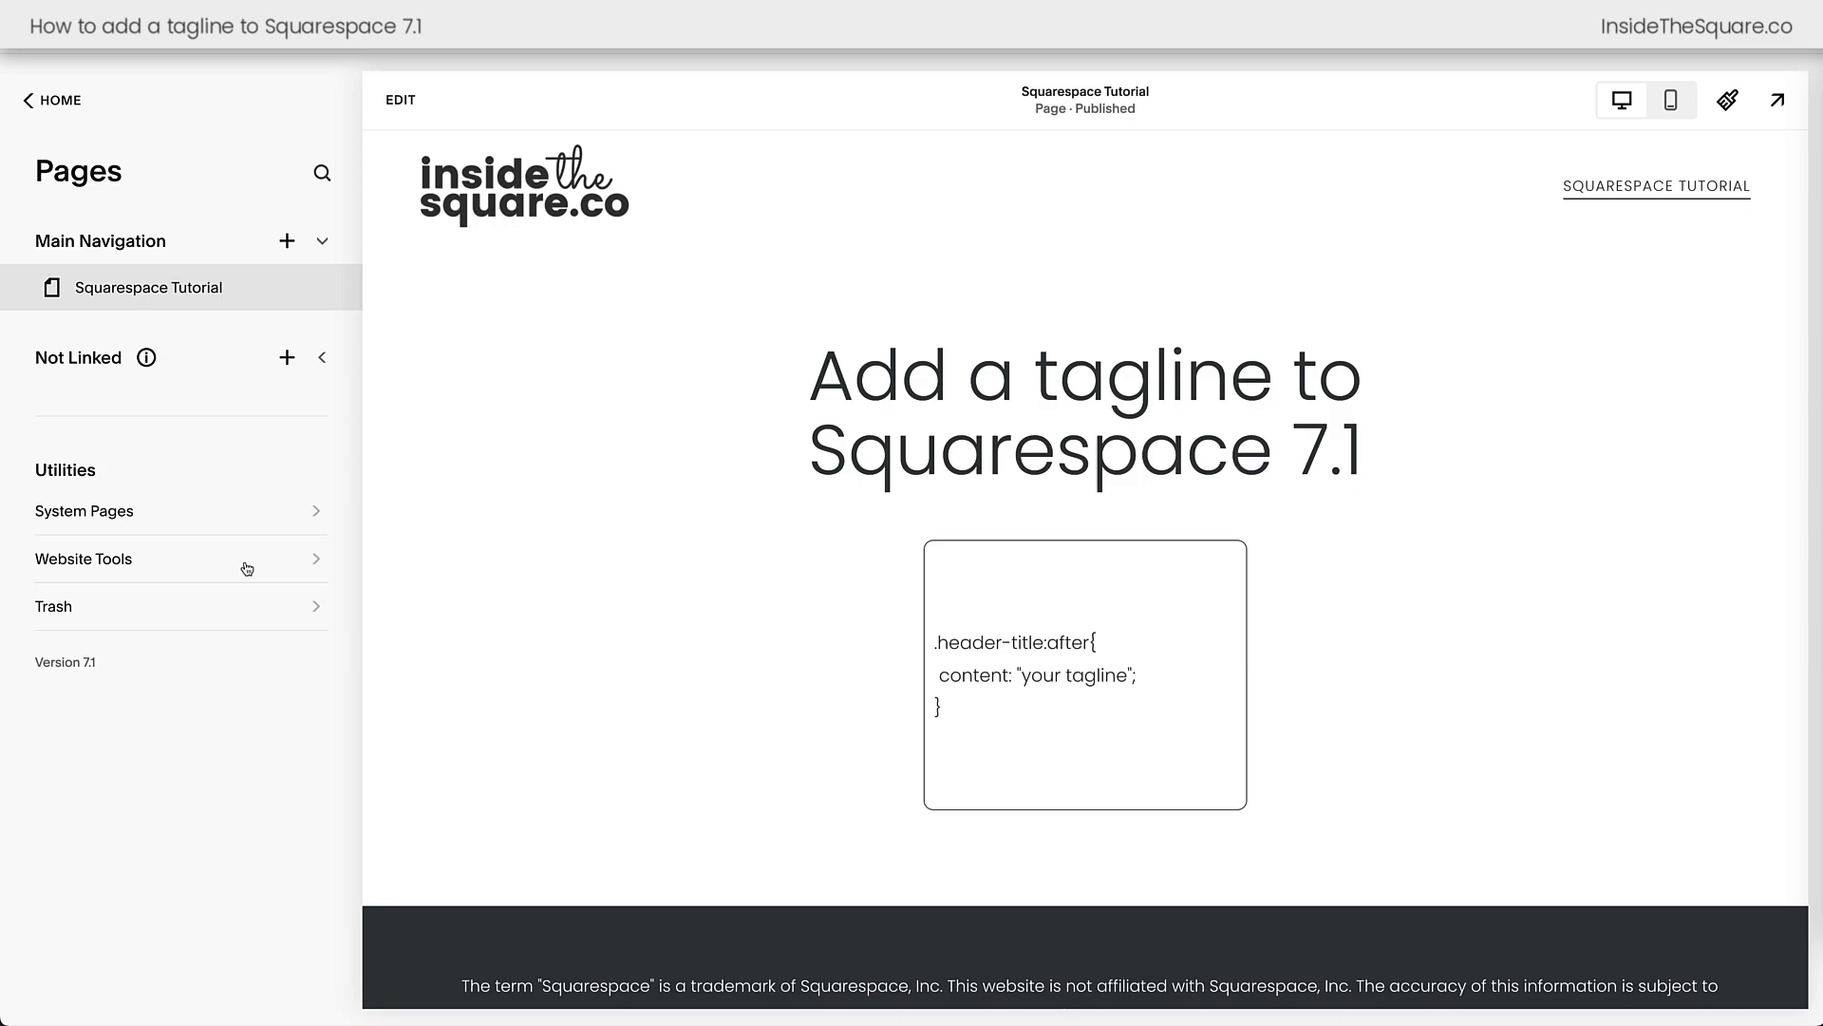
pyautogui.click(84, 558)
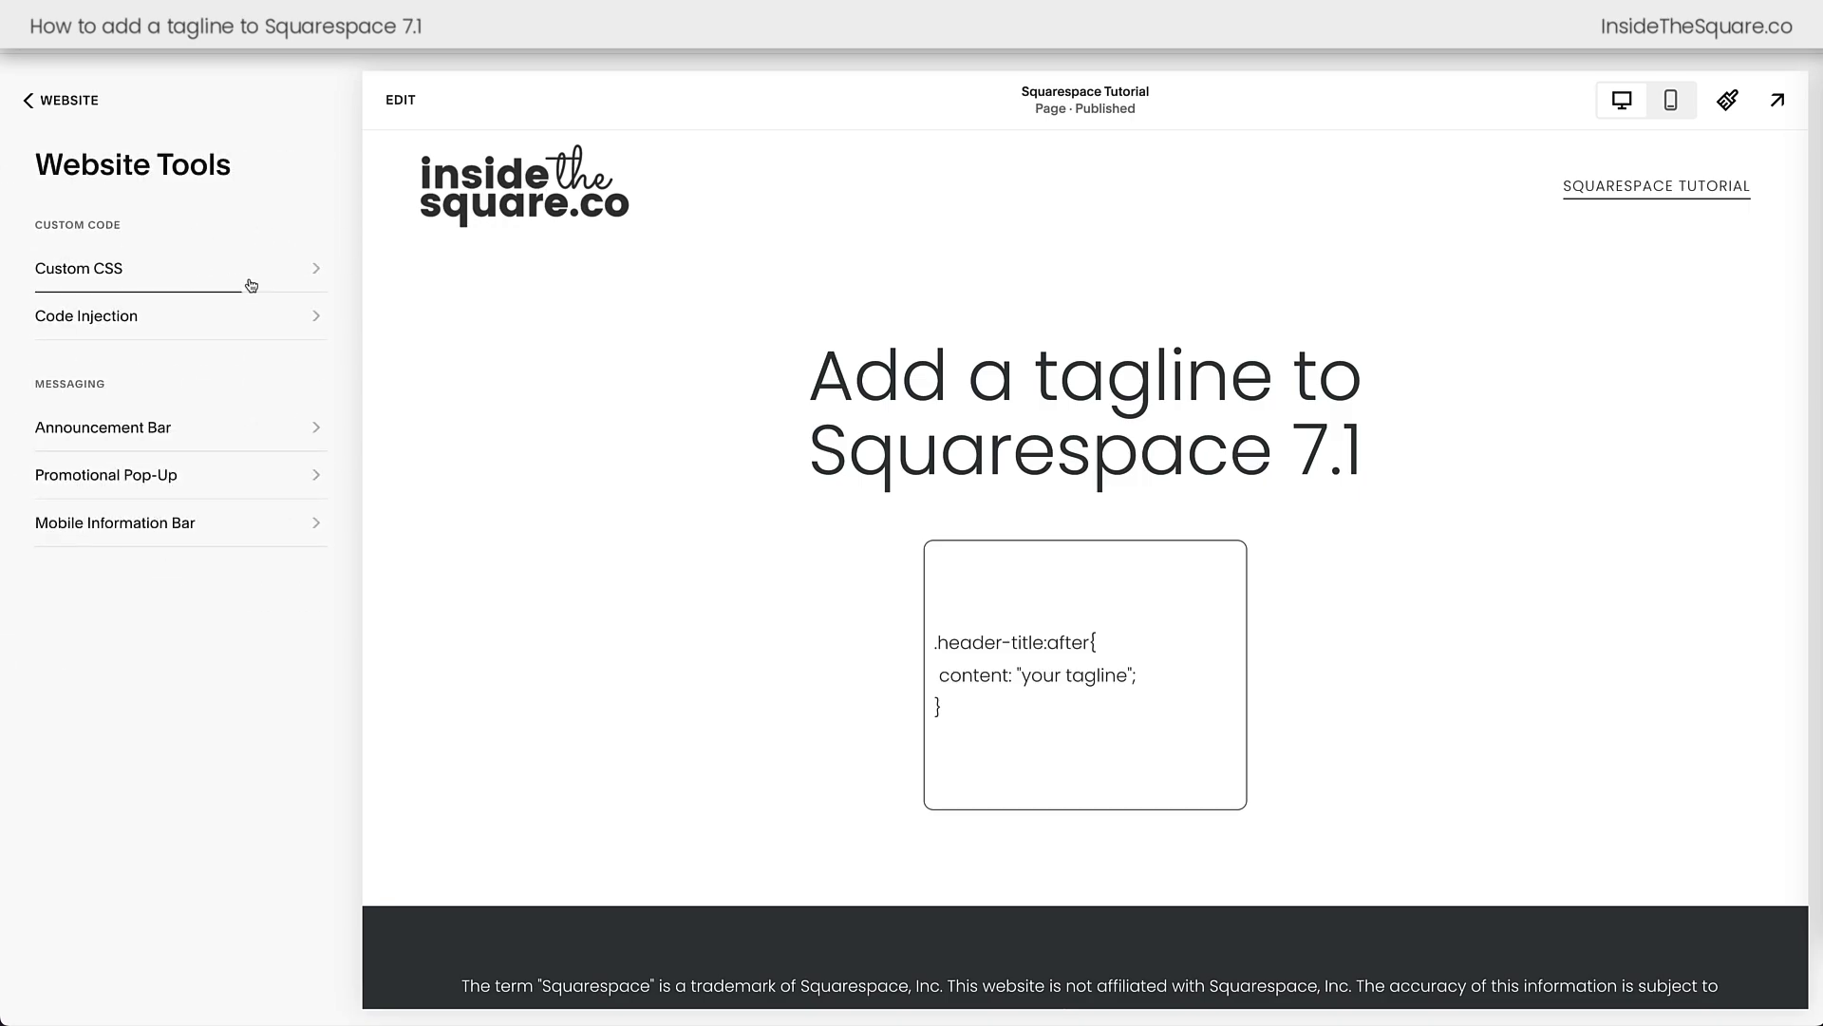
pyautogui.click(78, 267)
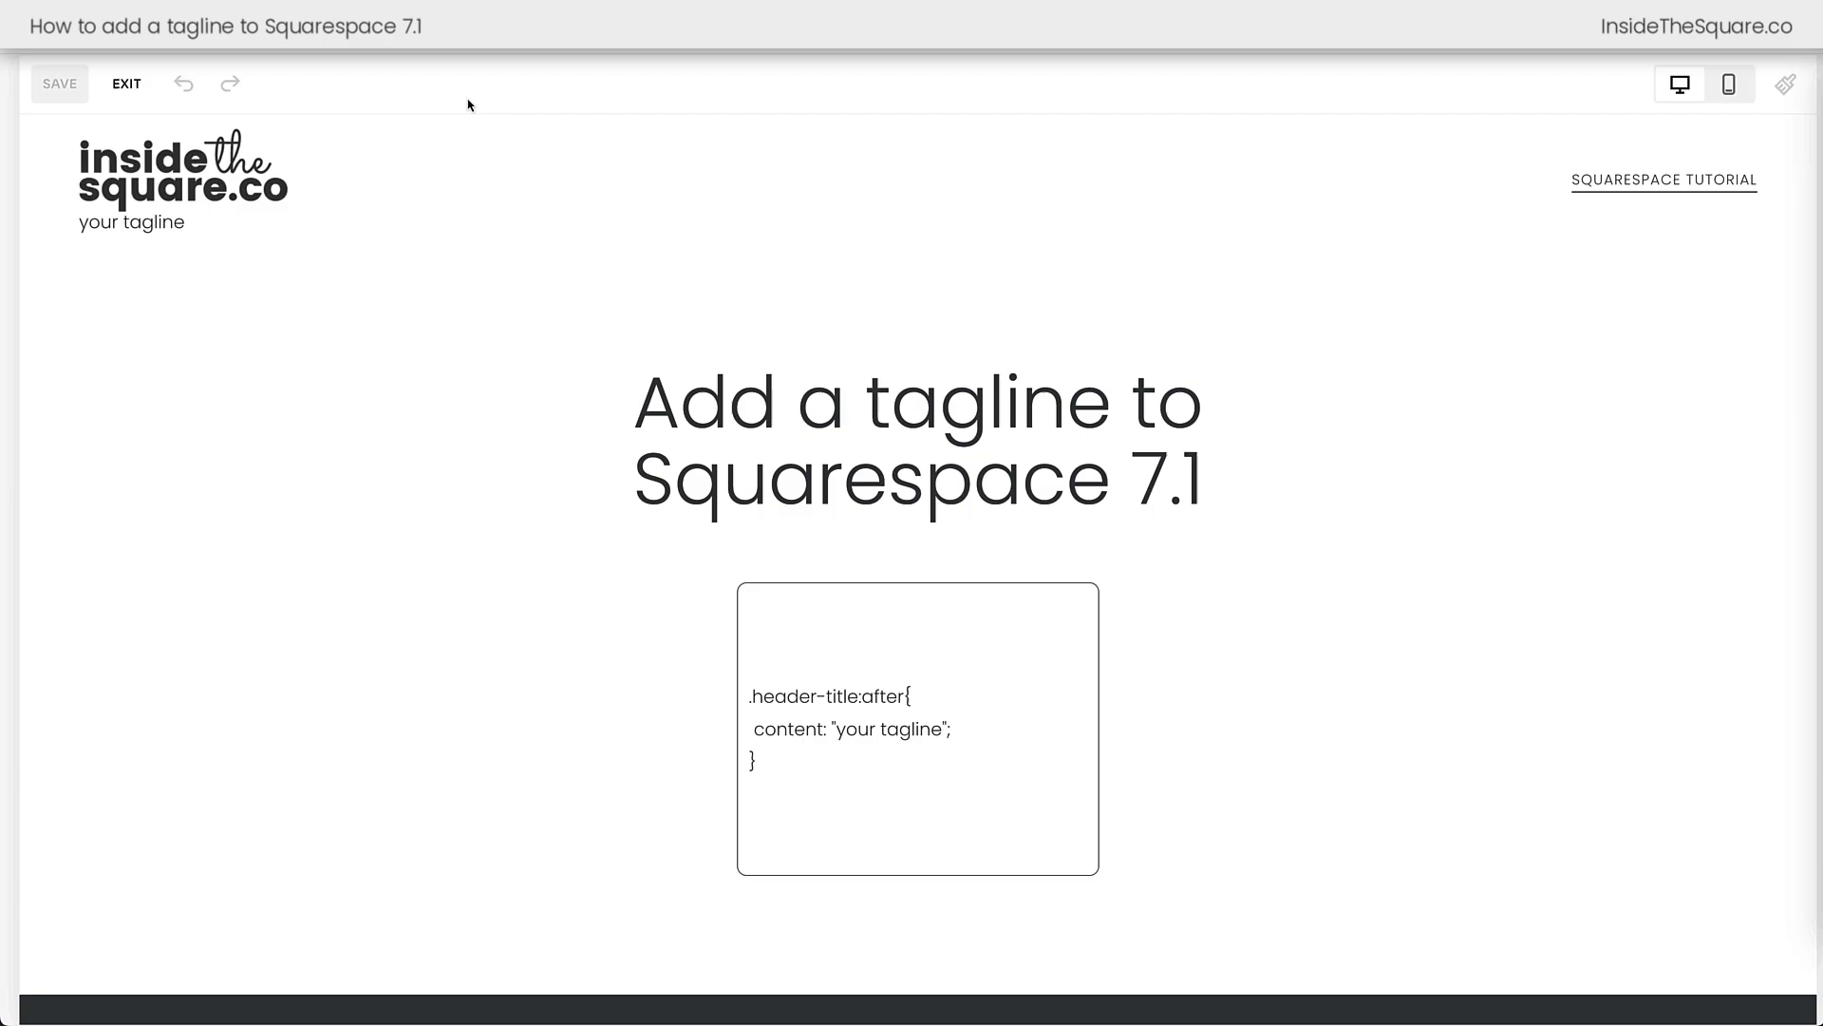
# - Remove the header logo image so the text title insidethesquare.co shows above the tagline
pyautogui.click(175, 175)
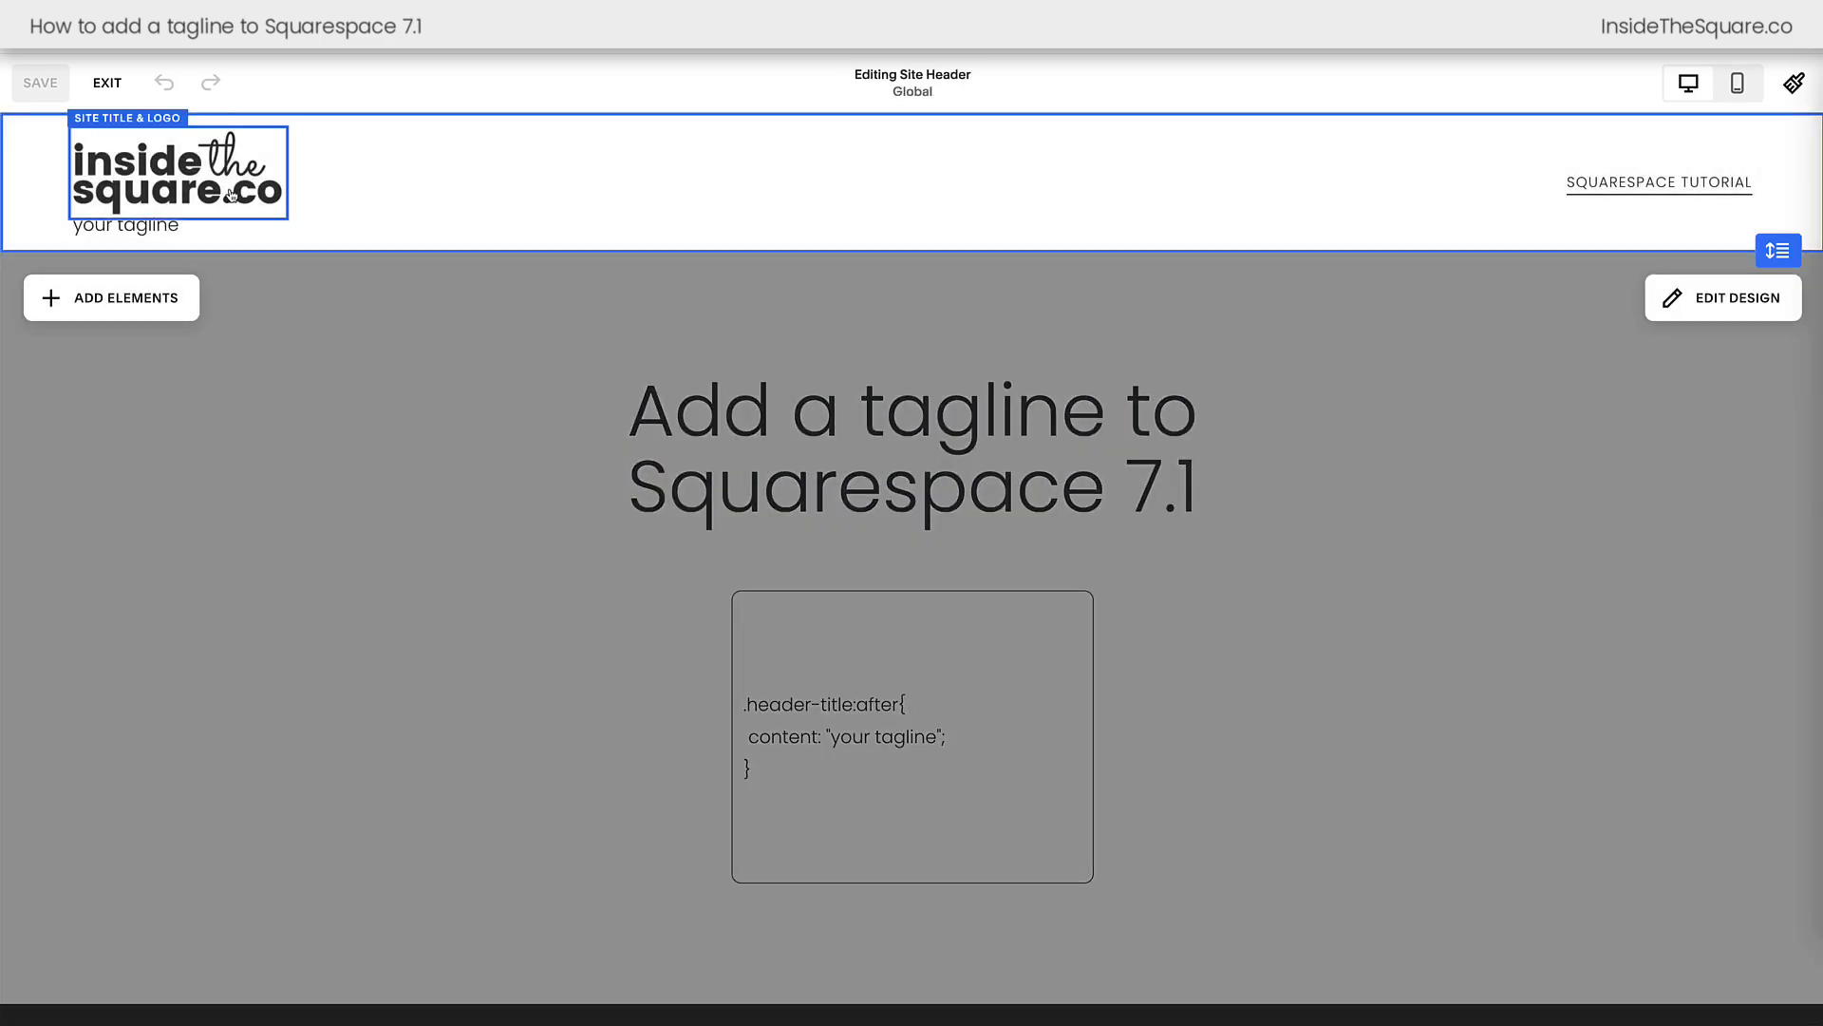
pyautogui.click(176, 173)
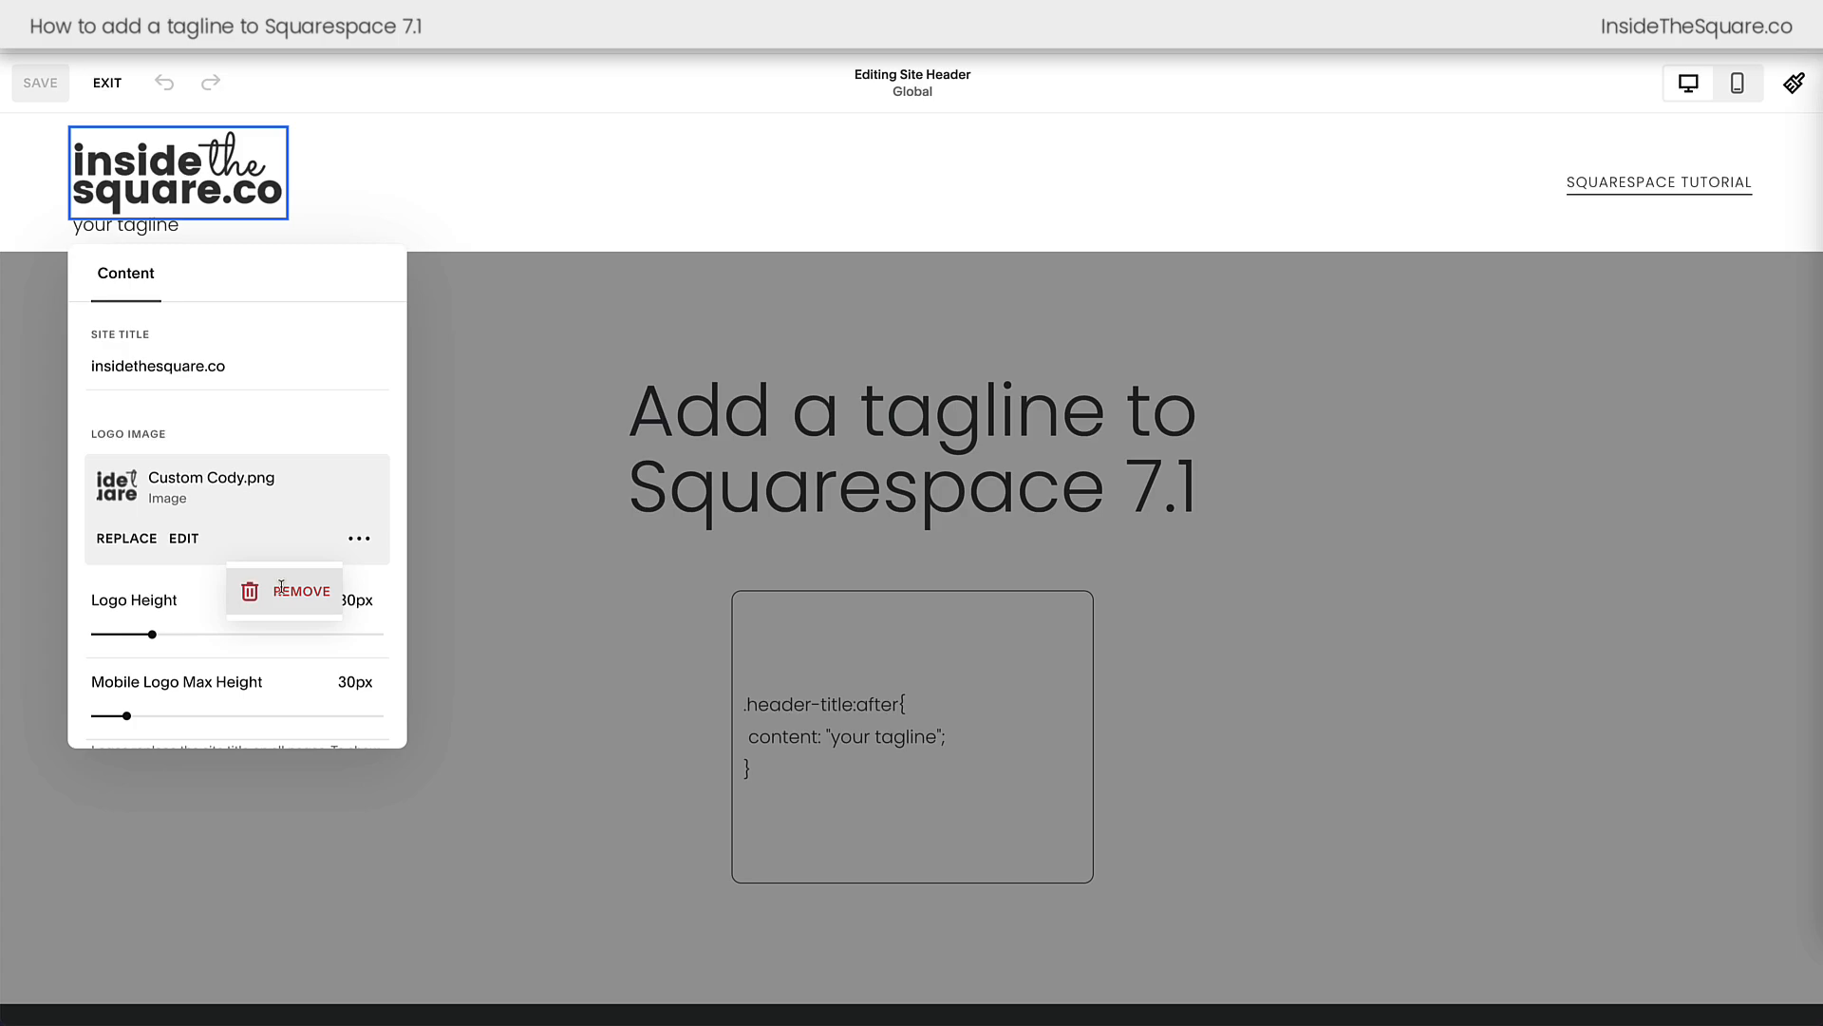
pyautogui.click(300, 591)
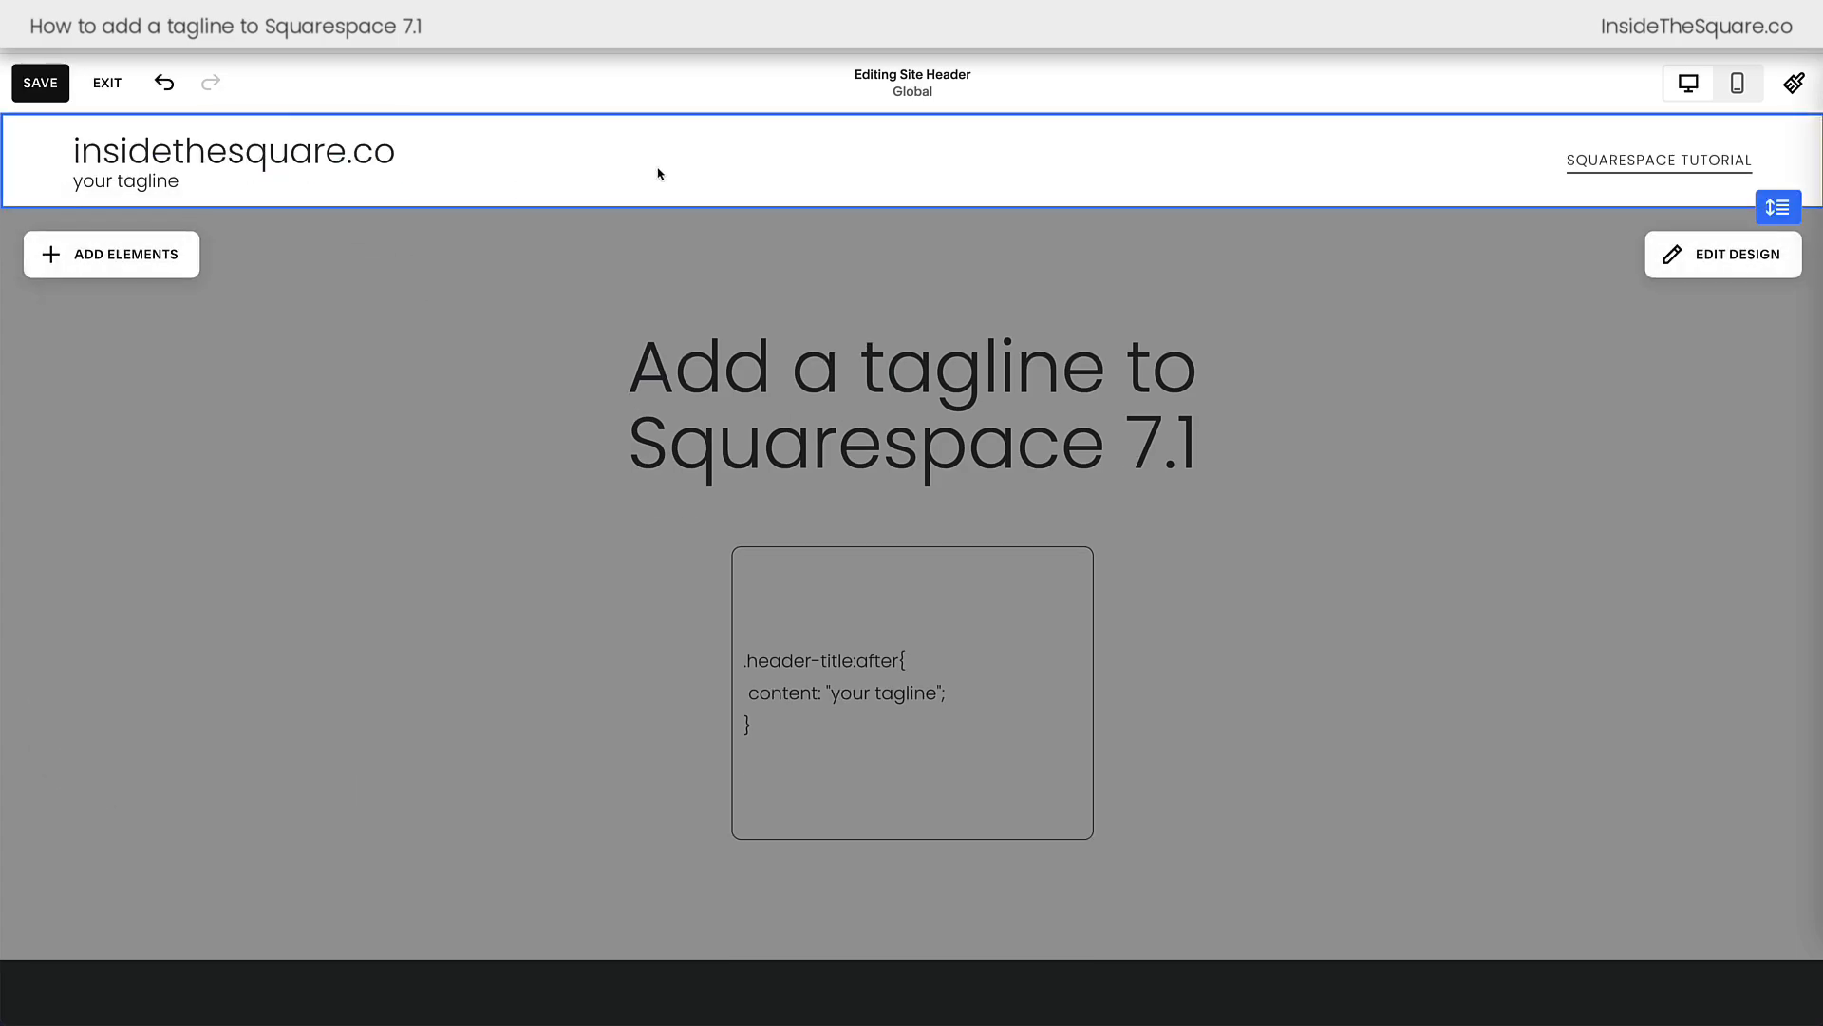
pyautogui.moveTo(583, 188)
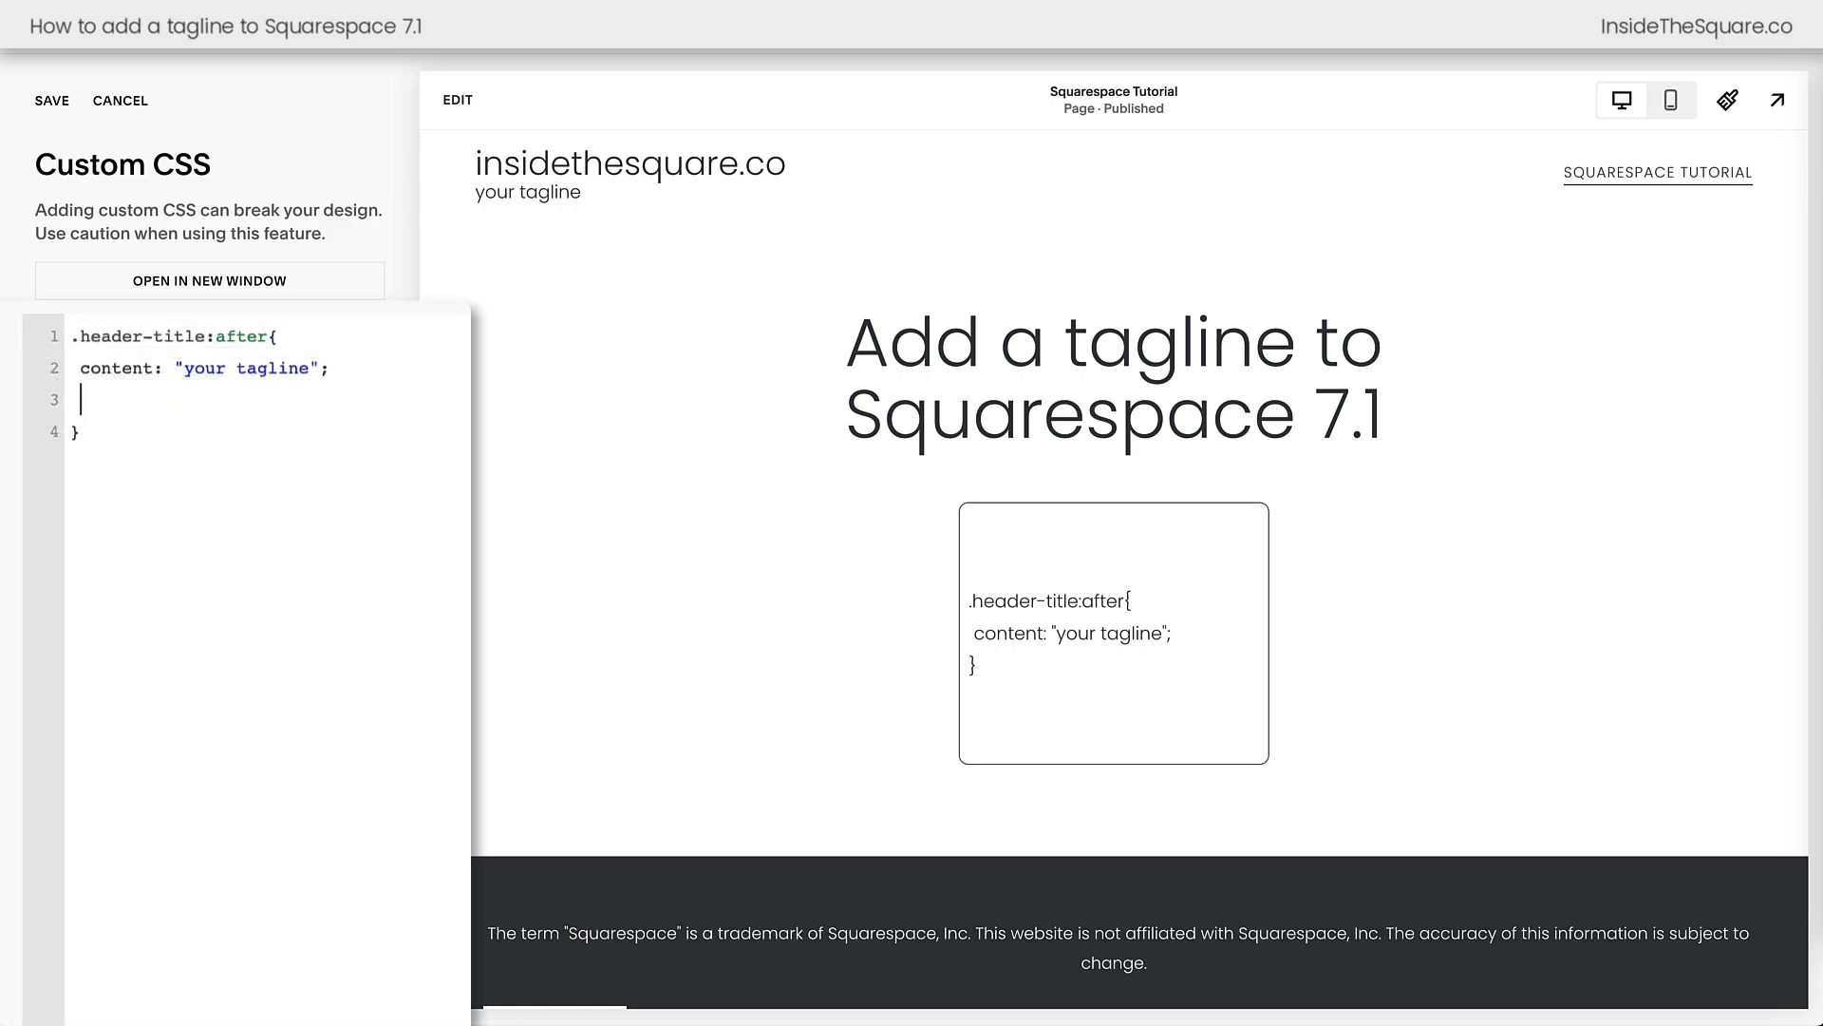
# - Give the .header-title:after rule font-size 10px and letter-spacing 5px
pyautogui.write('font-size:')
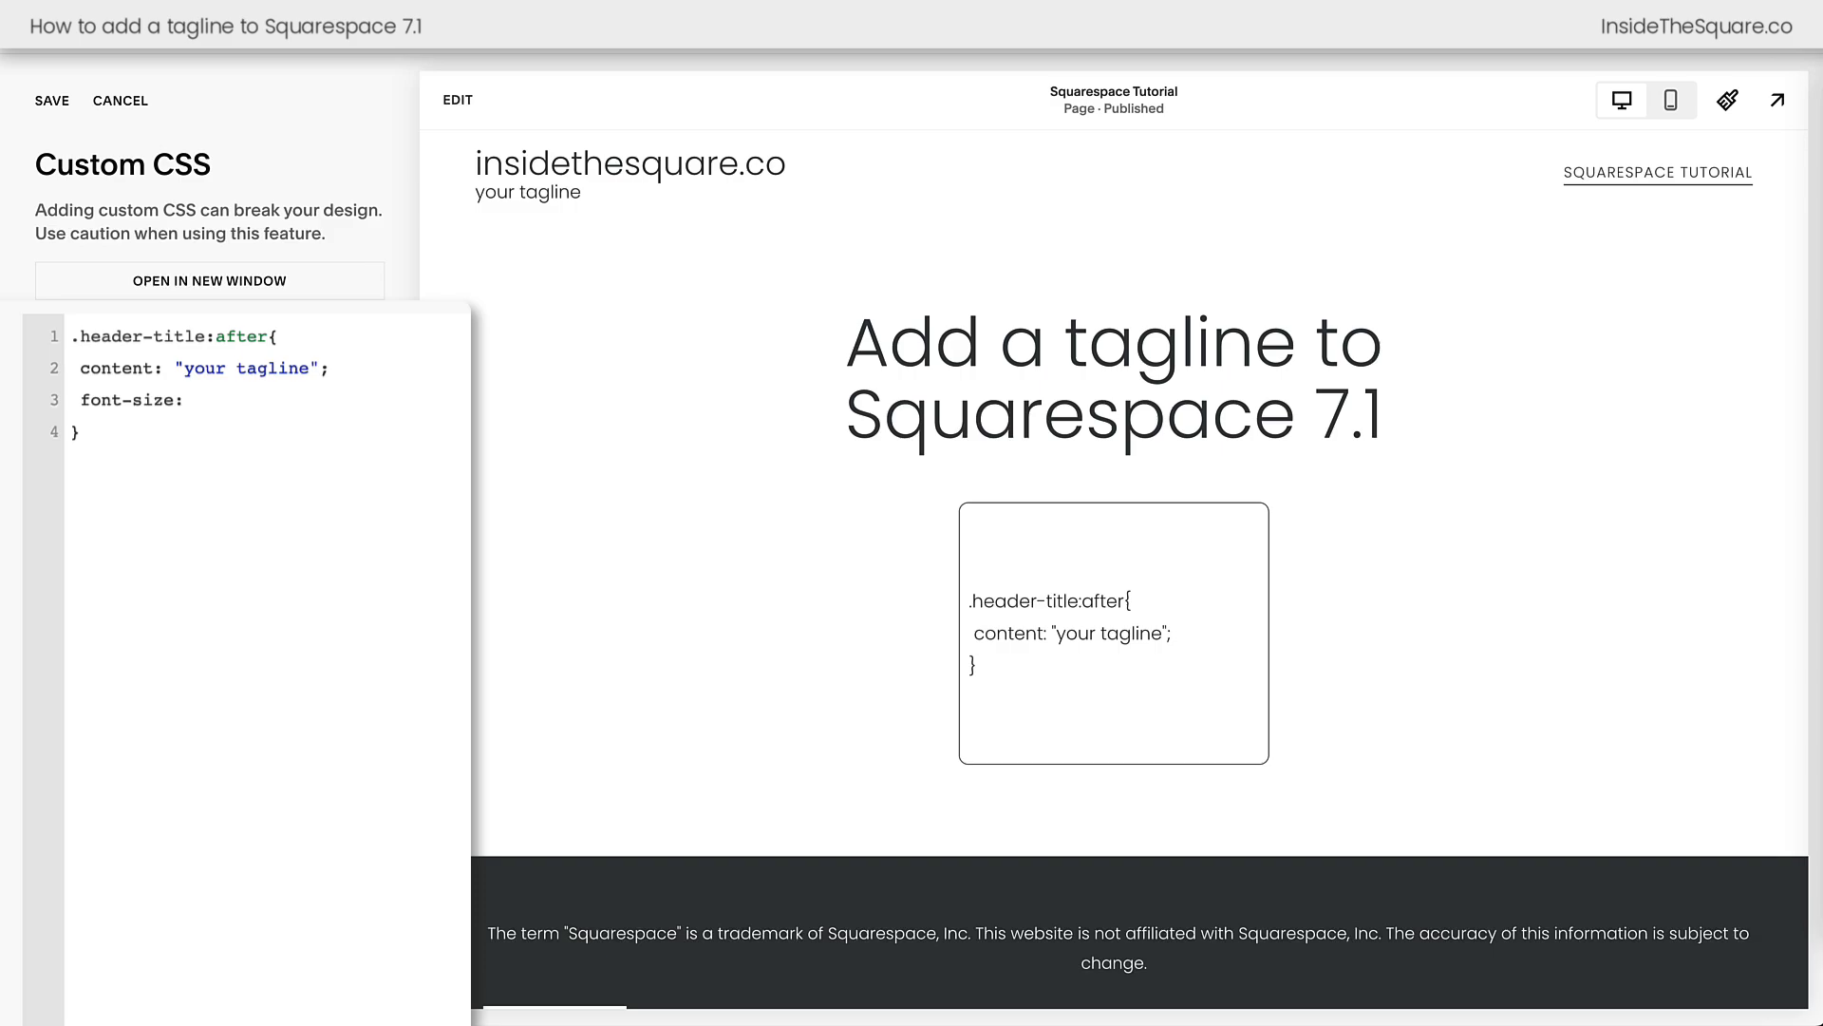
pyautogui.write('10px;')
pyautogui.write('letter-sp')
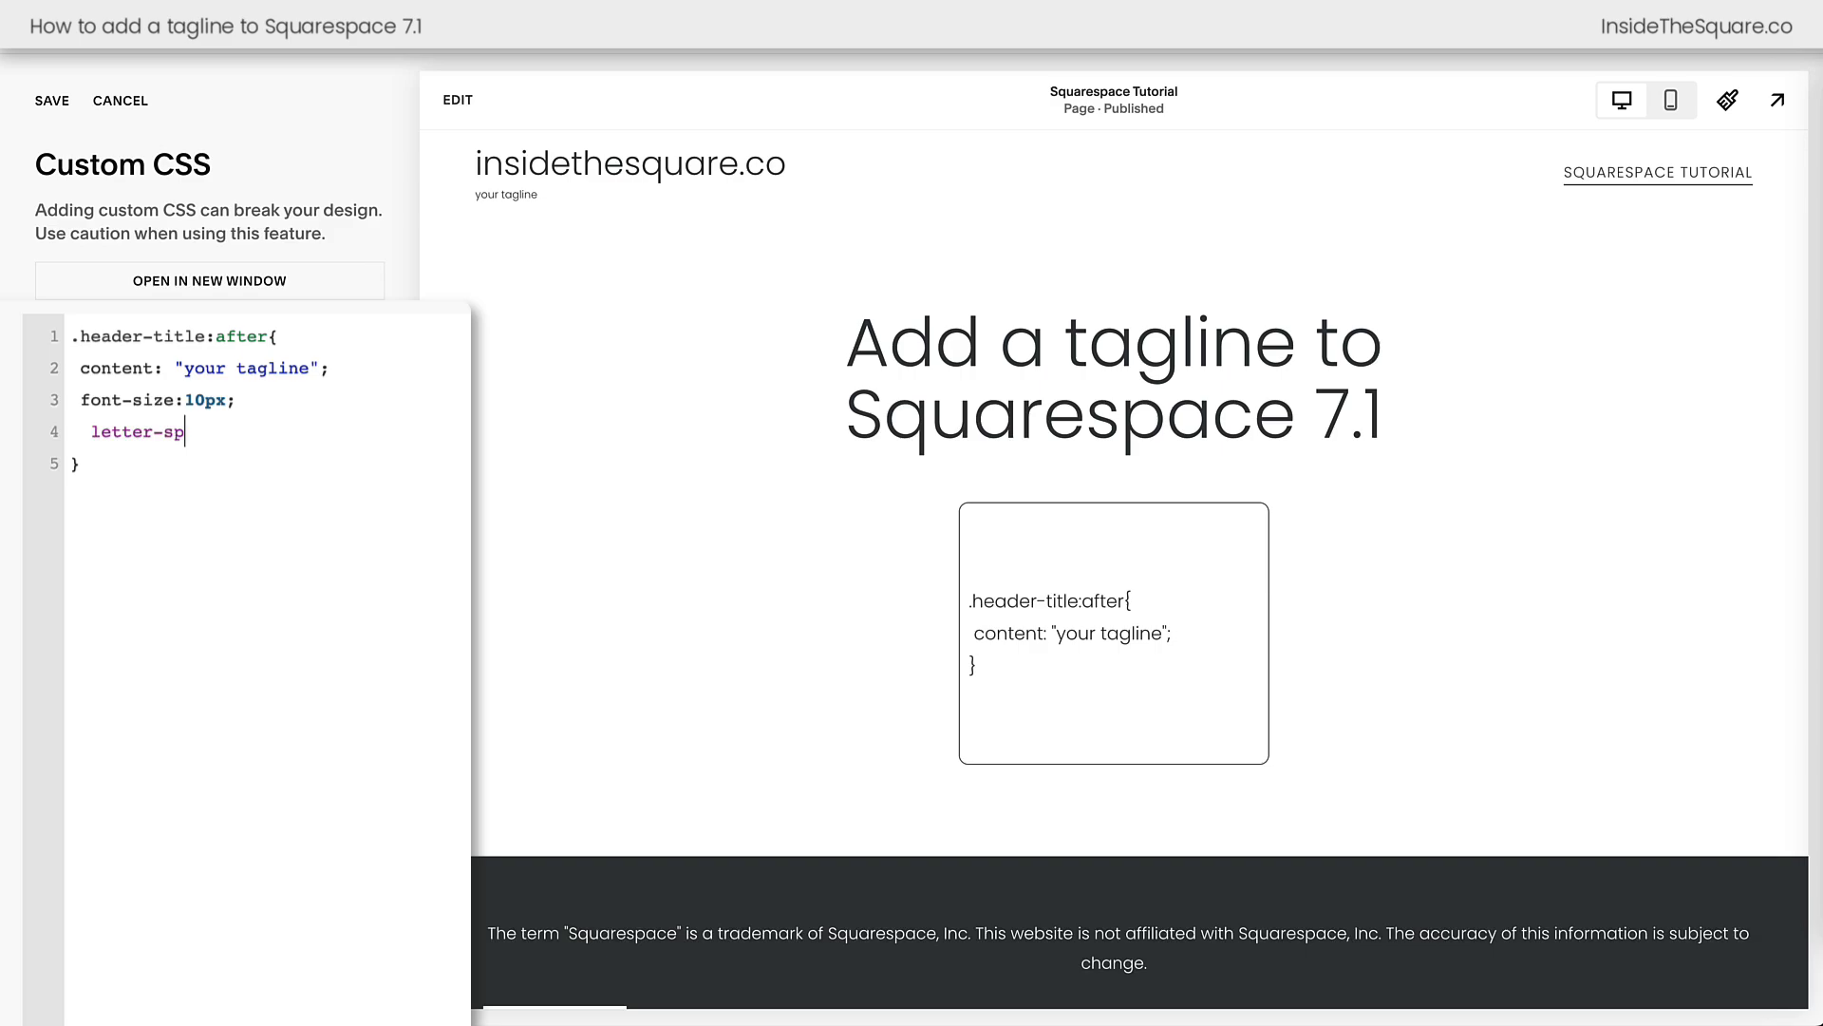
pyautogui.write('acing:')
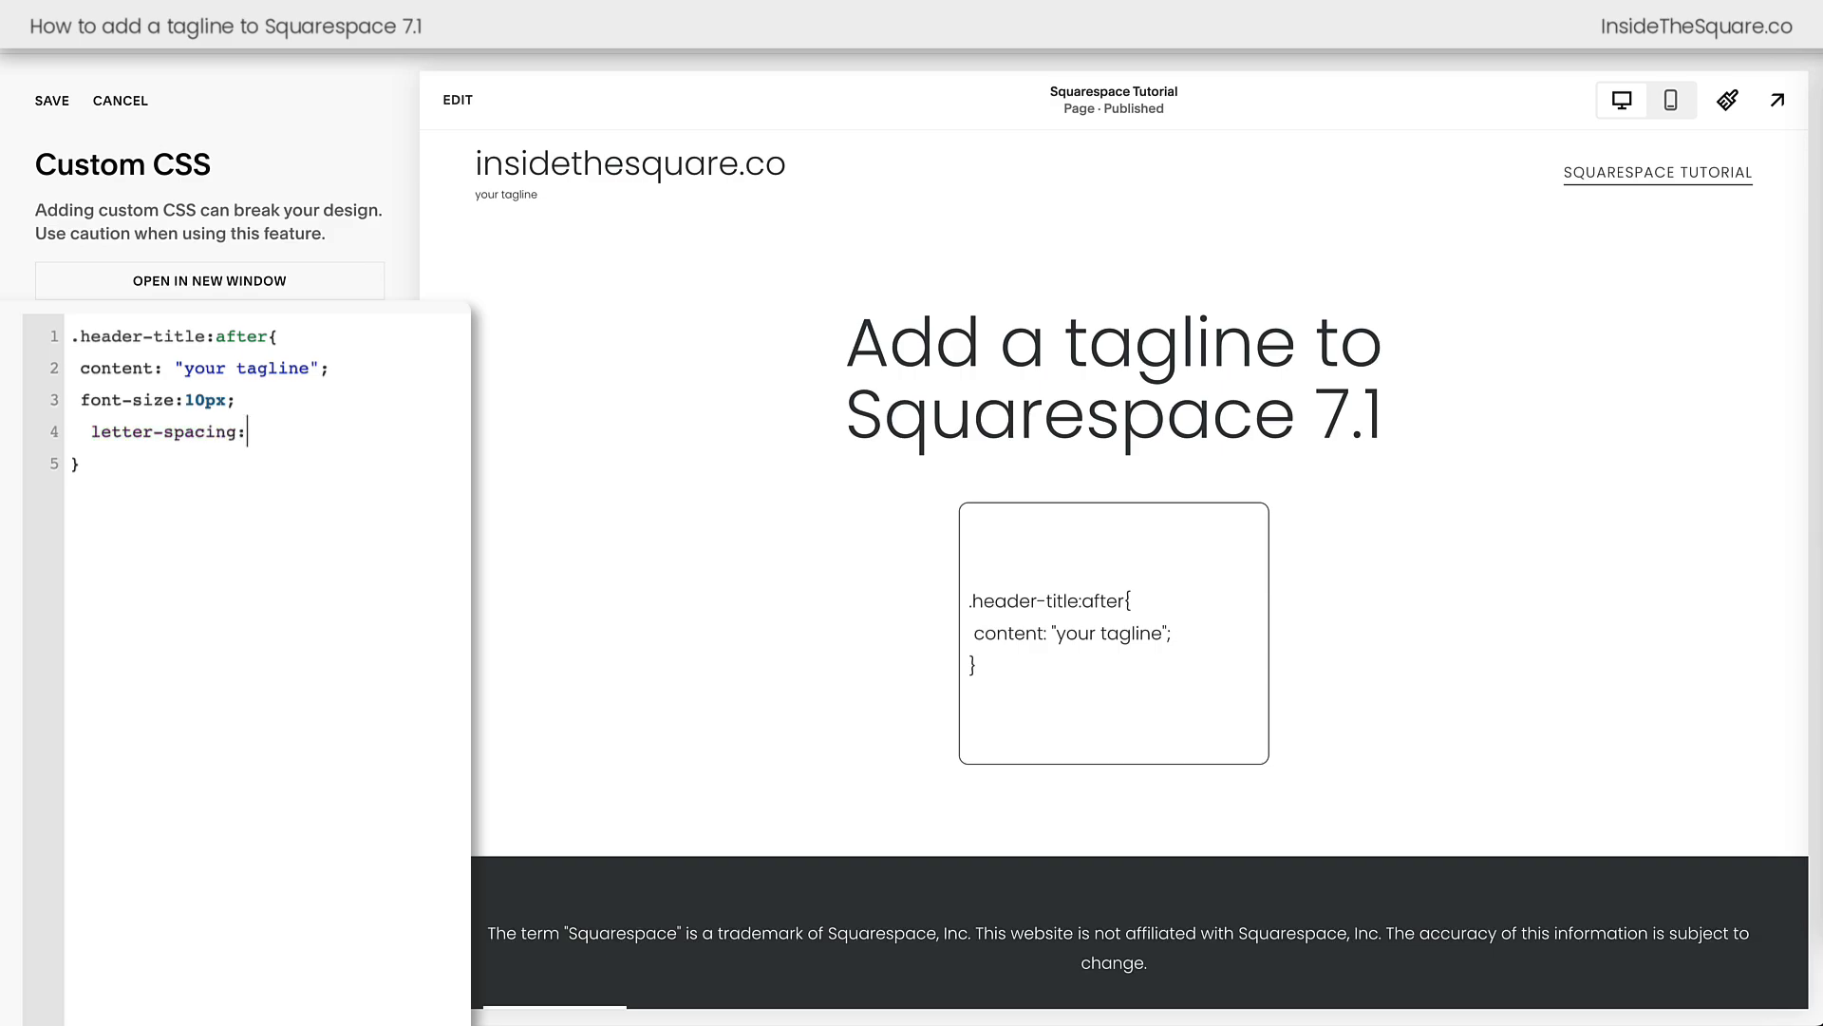
pyautogui.write('5px')
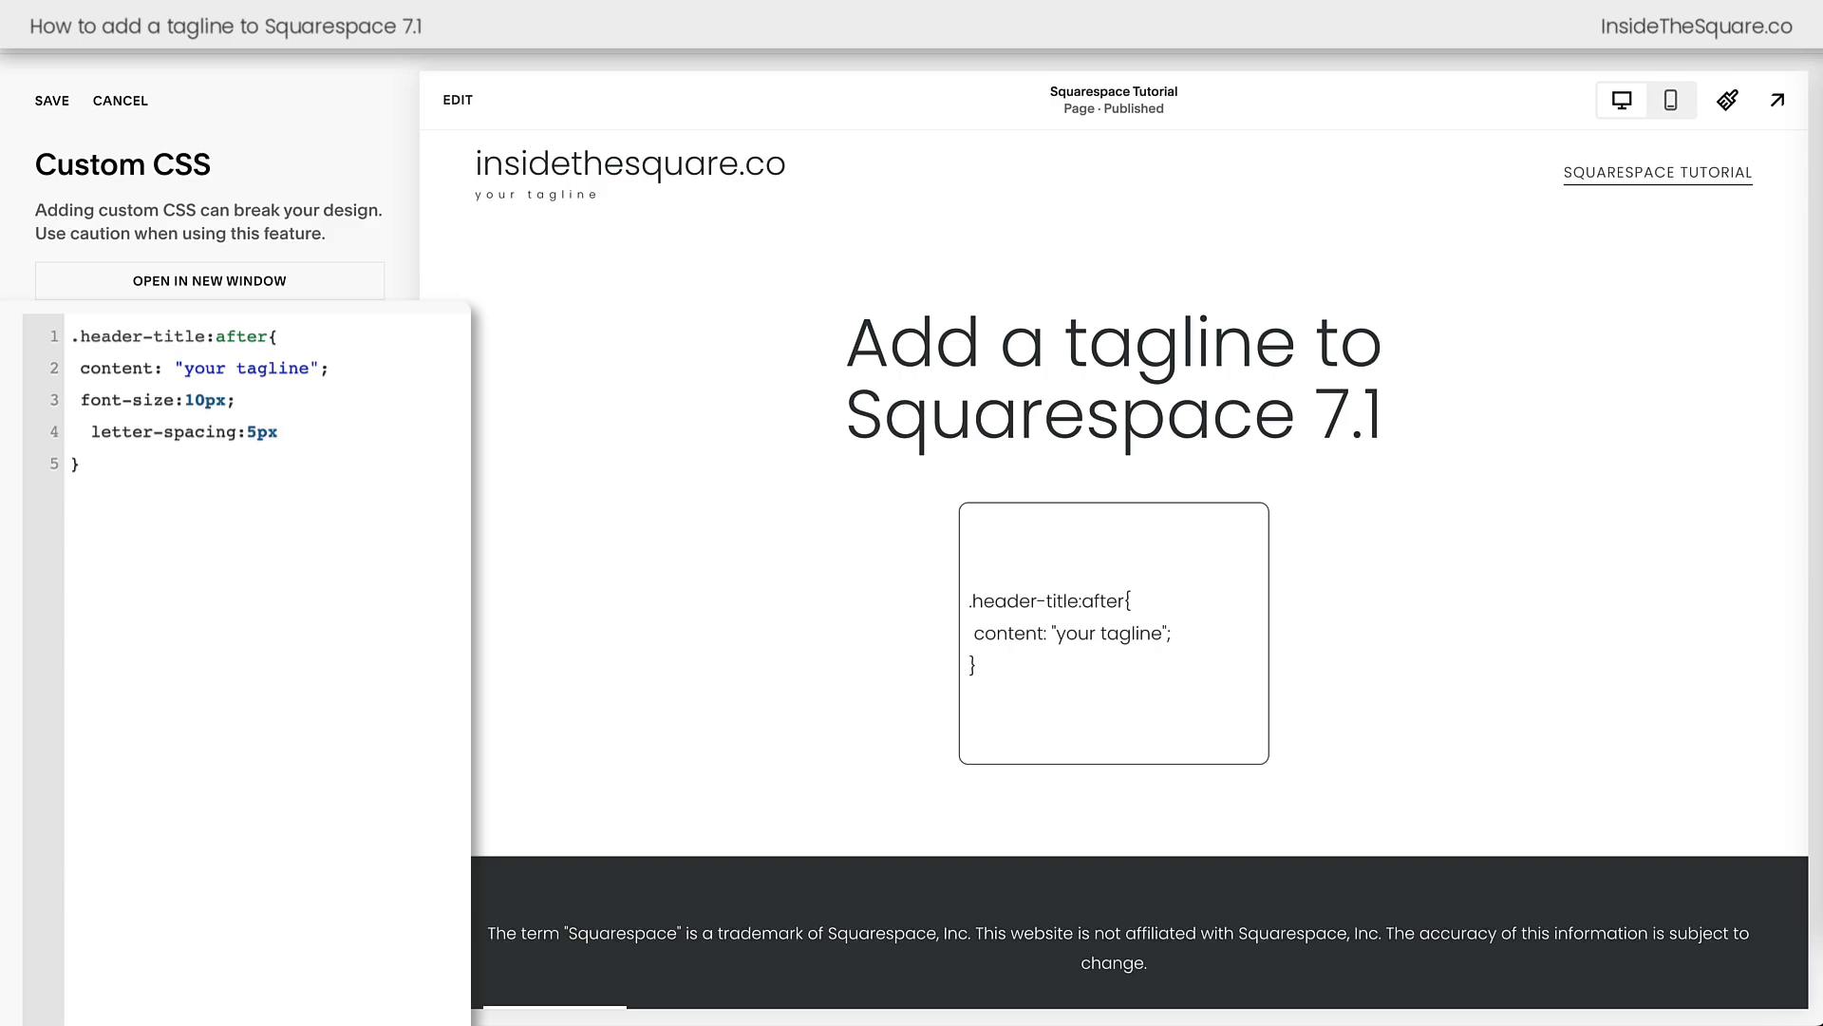
# - Add color:red and font-weight:bold to the .header-title:after rule
pyautogui.write('color:red')
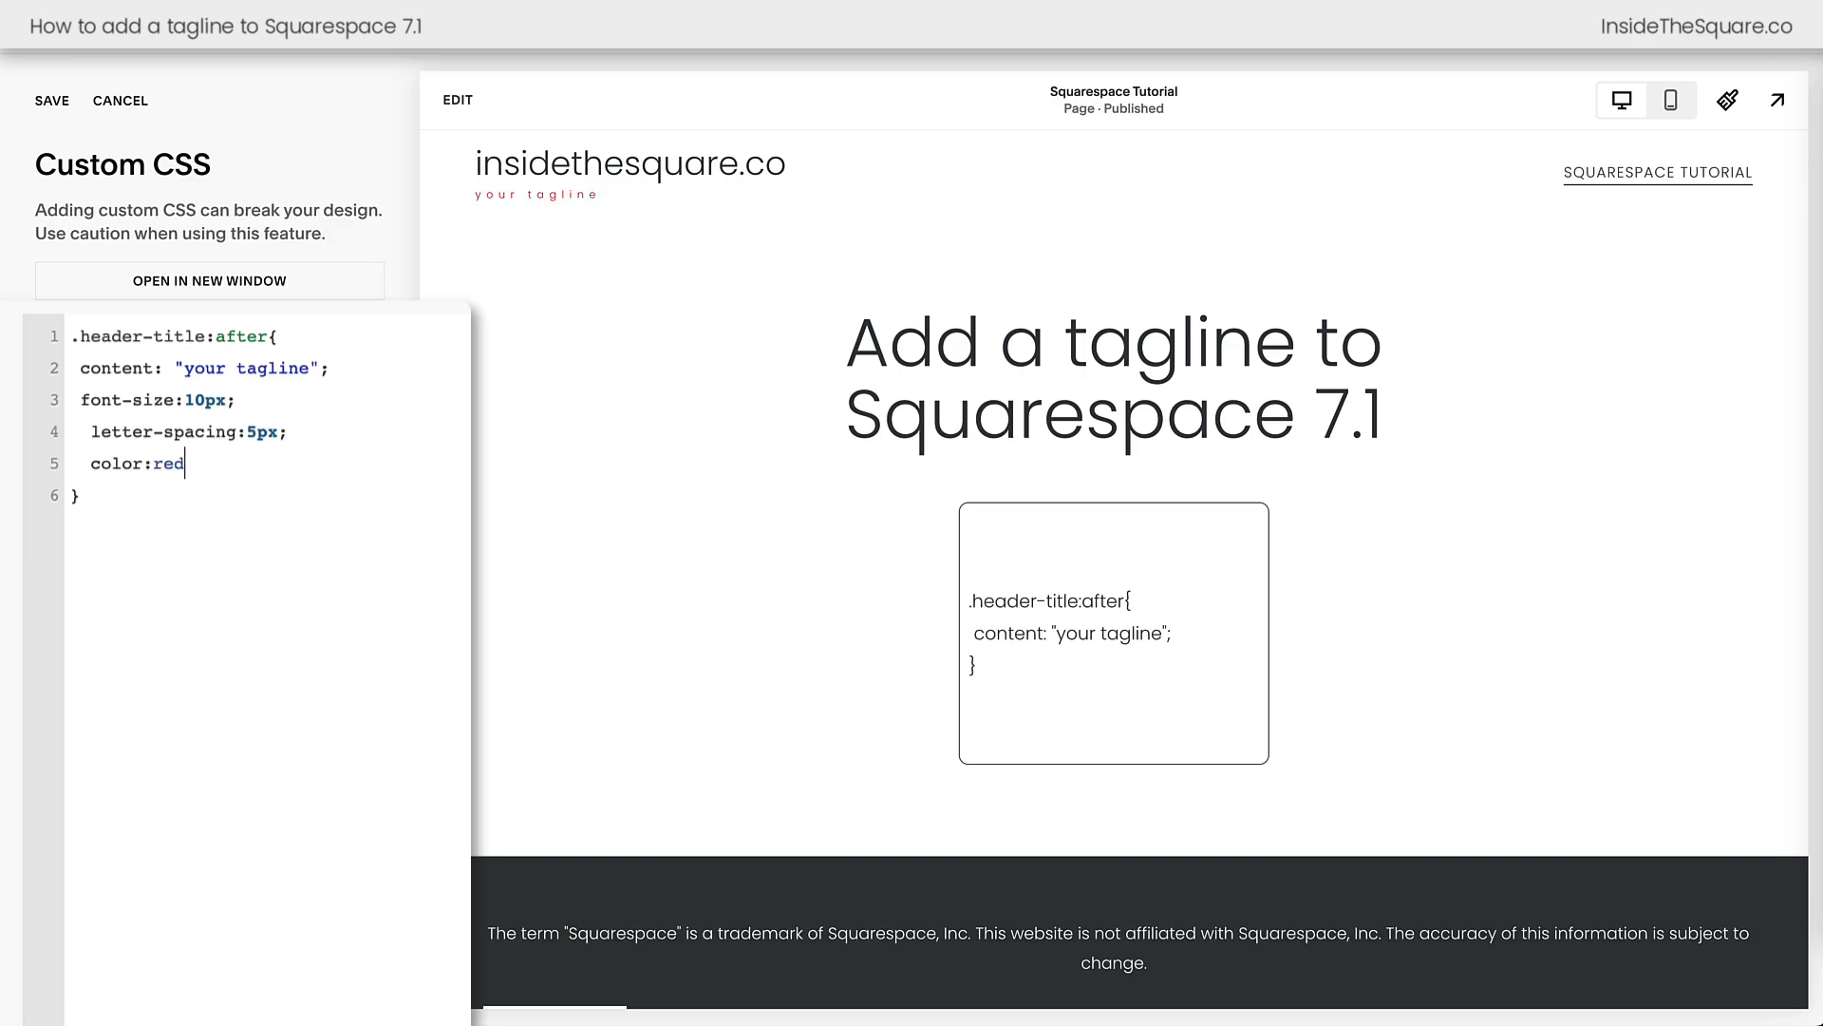
pyautogui.write(';')
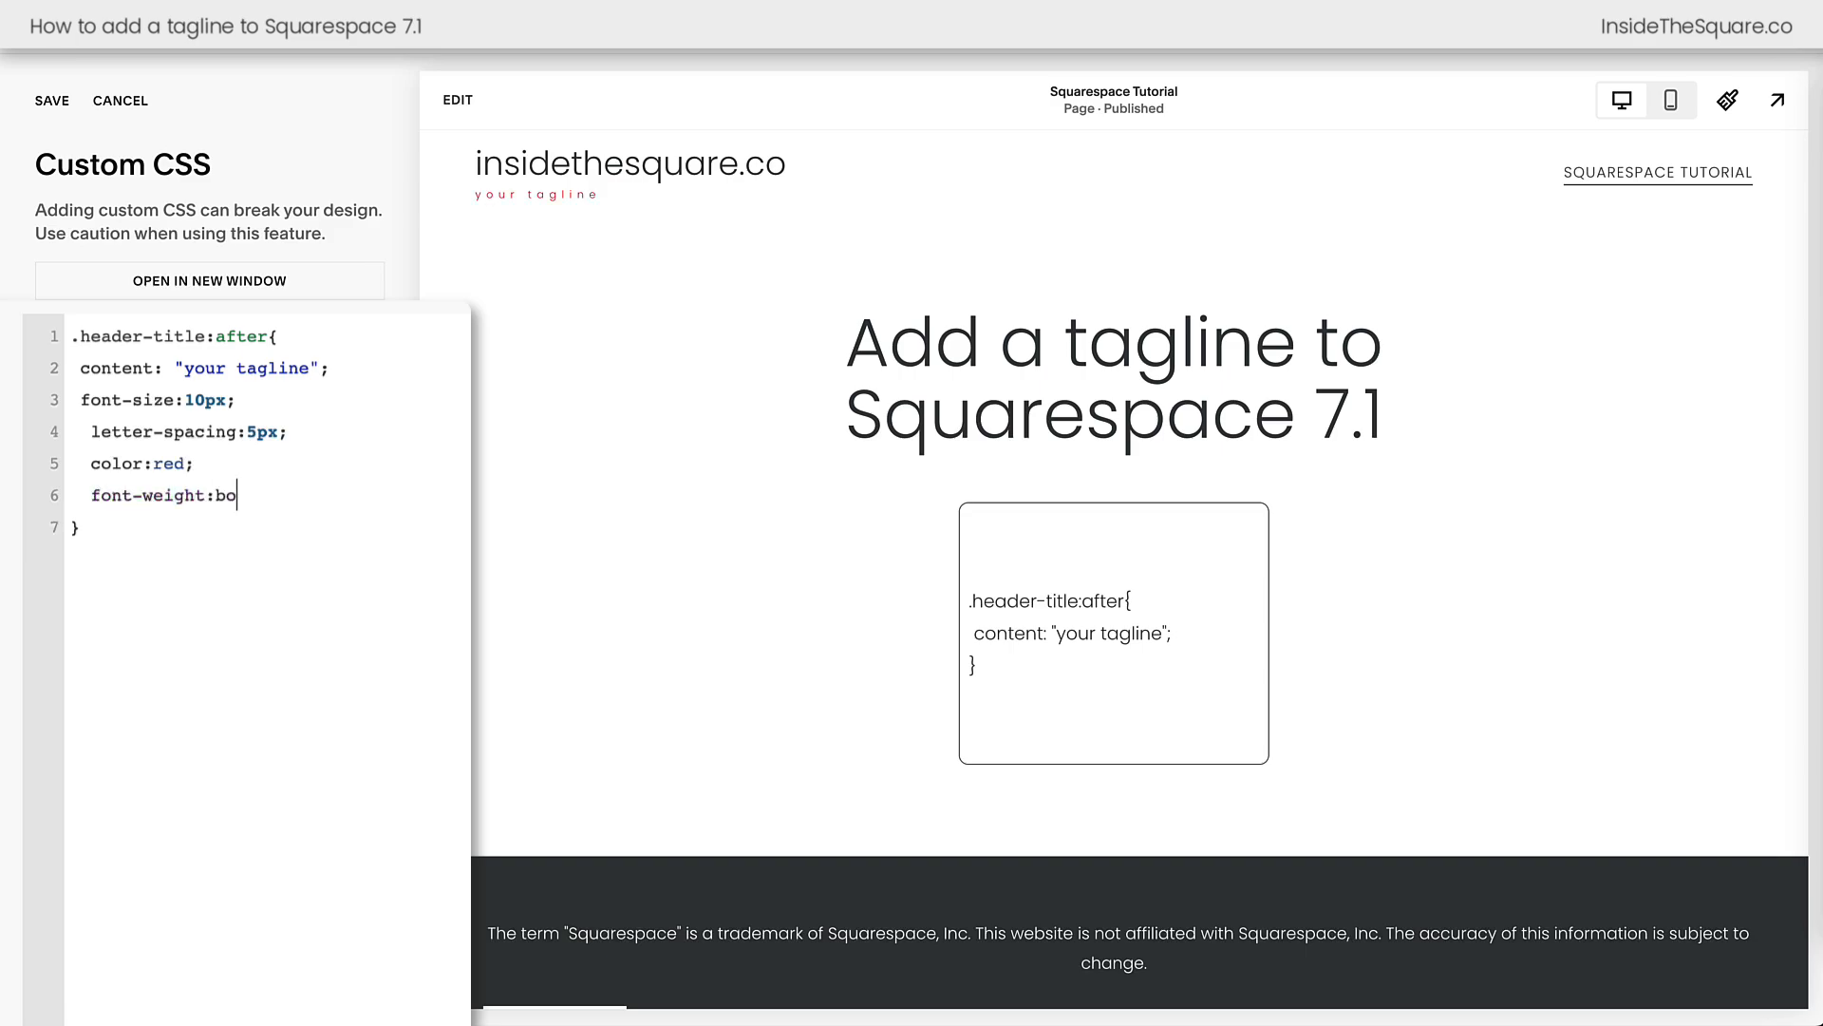
pyautogui.write('ld')
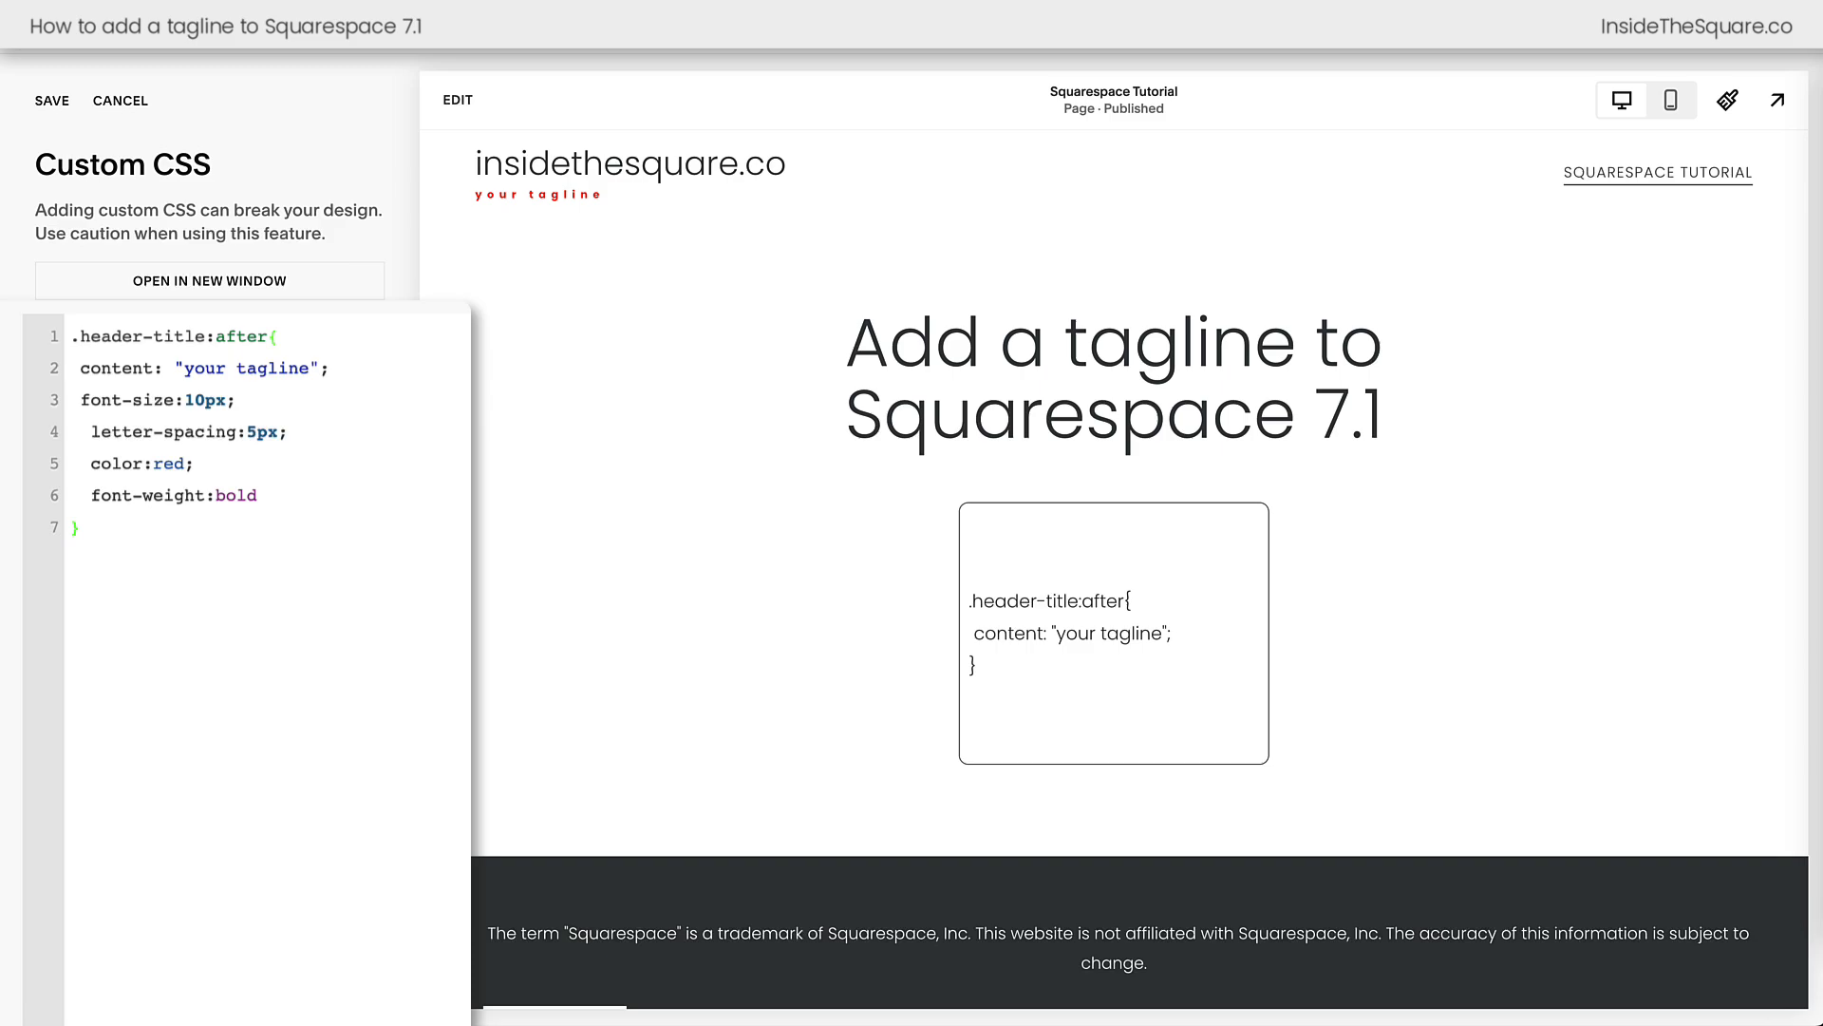